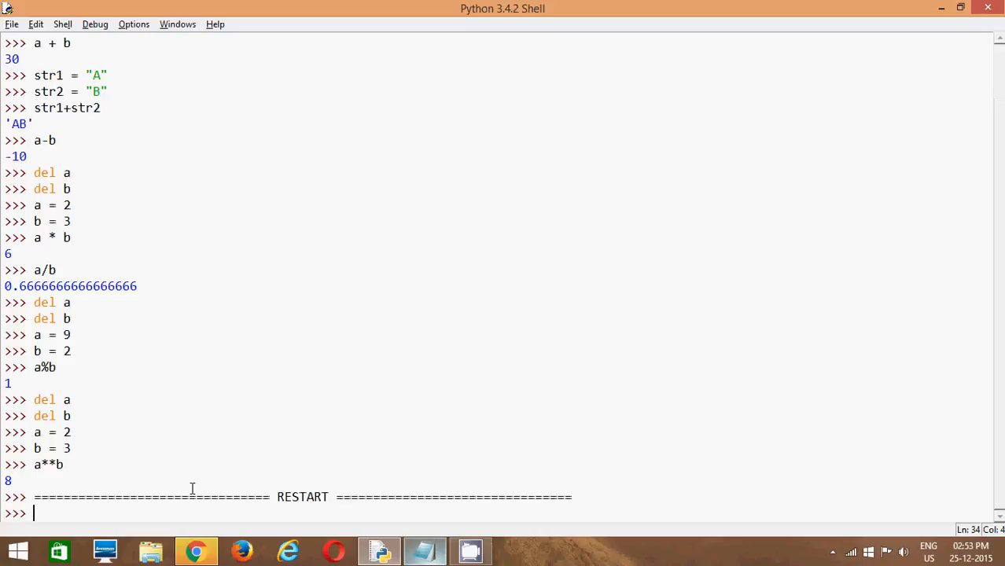
mouse_move(2, 336)
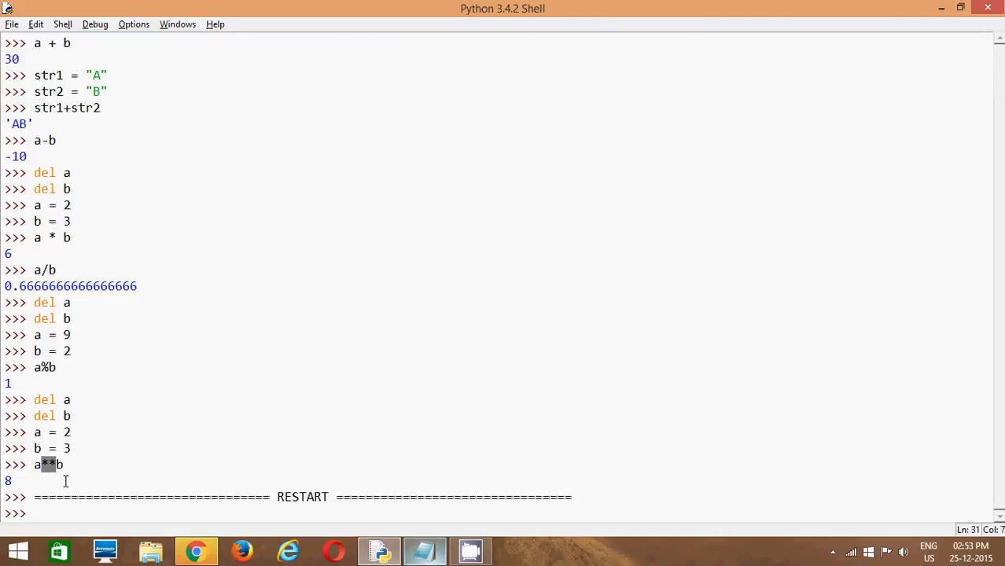
mouse_move(92, 478)
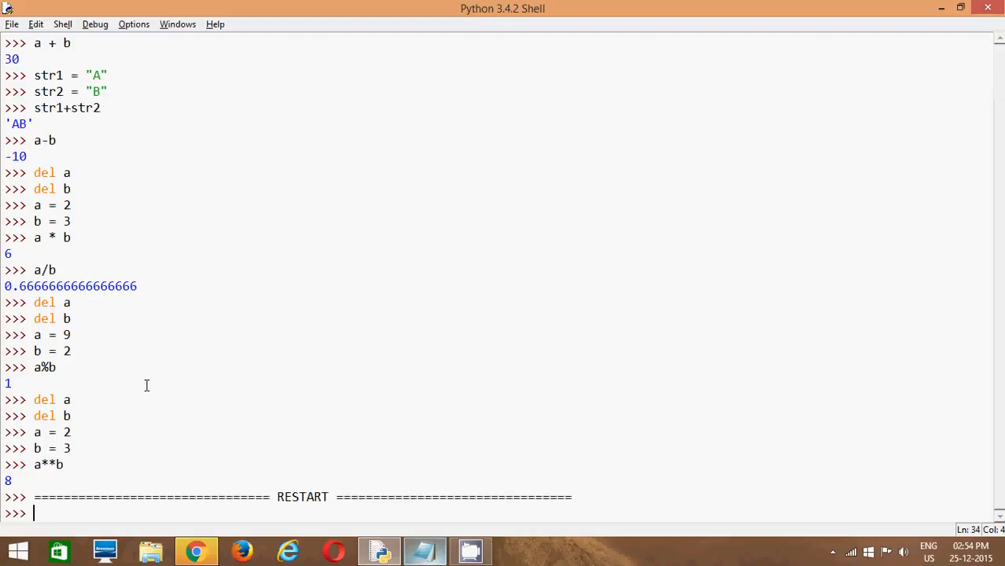
- Assign a = 9 and b = 2, then evaluate a//b to get 4
type("a")
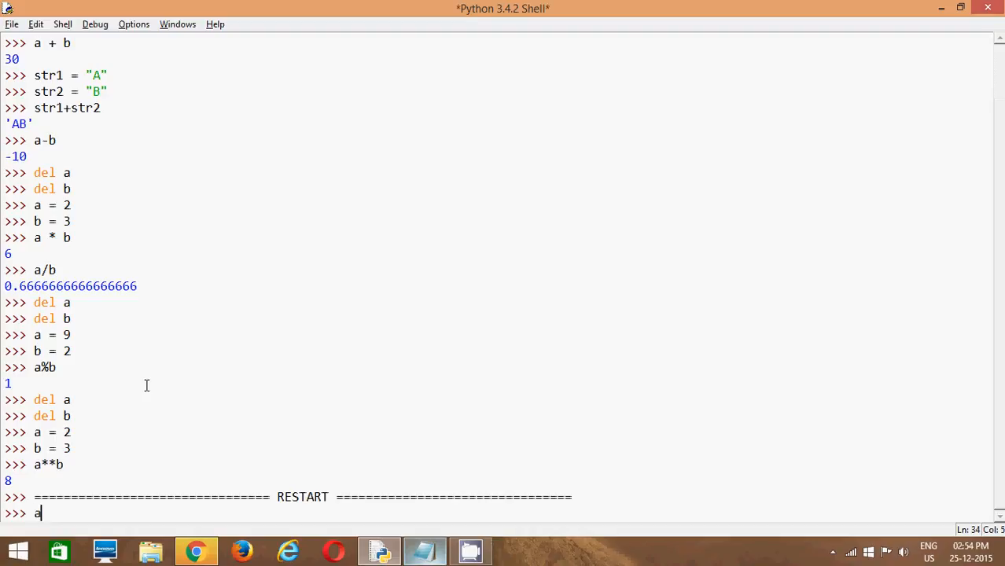
type("= 9")
type("b = 2")
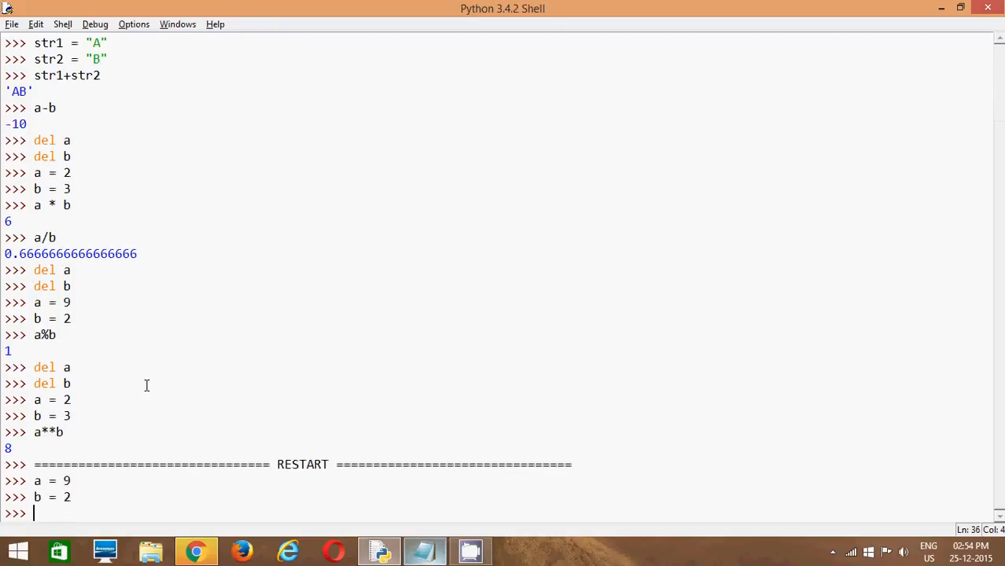
type("a//")
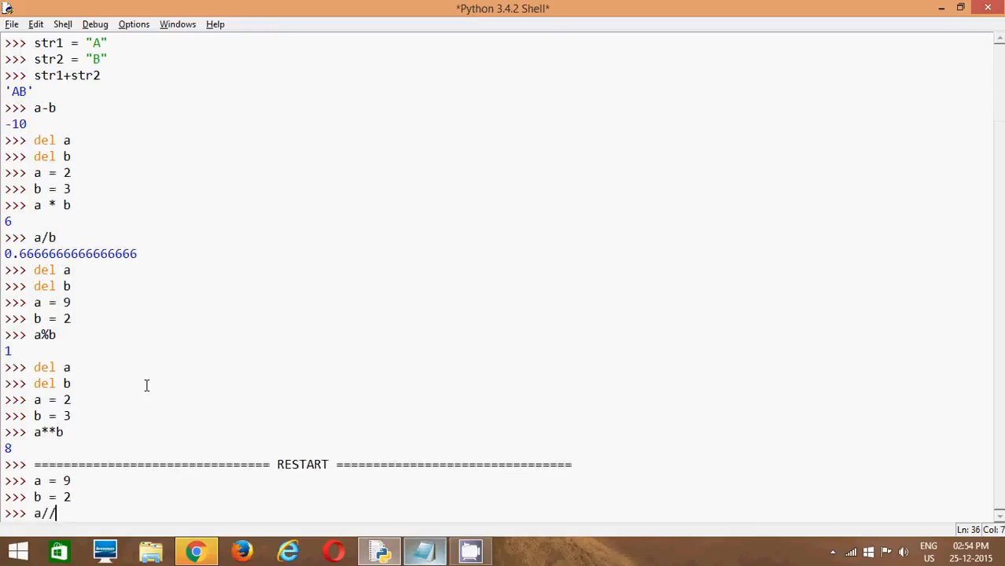
type("b")
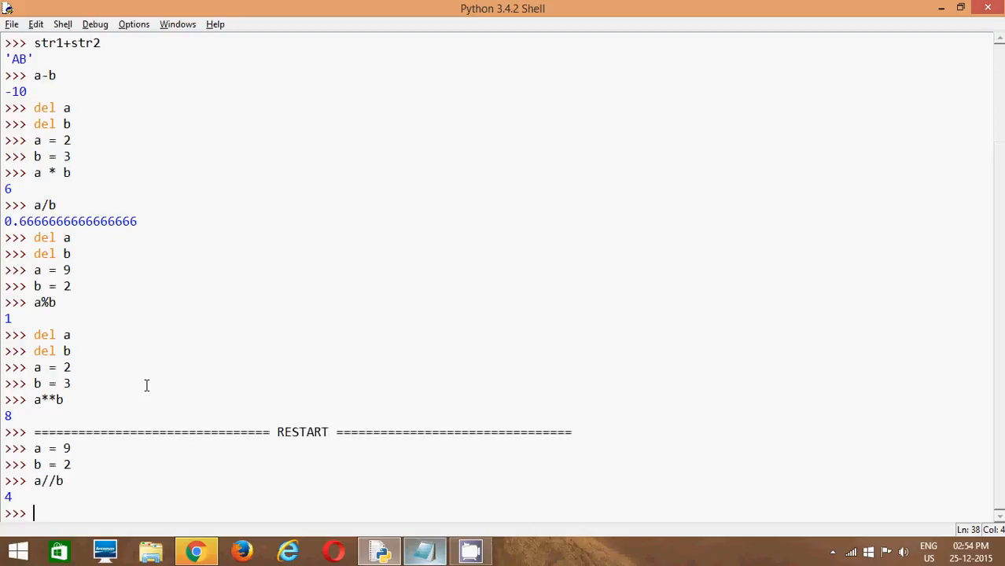
- Evaluate a/b in the shell, returning 4.5
type("a/b")
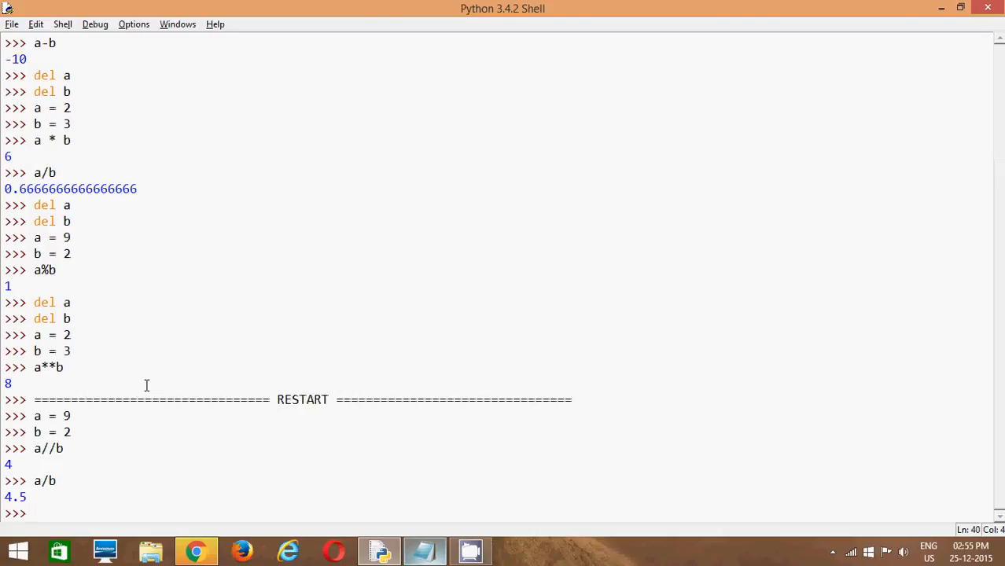
mouse_move(475, 367)
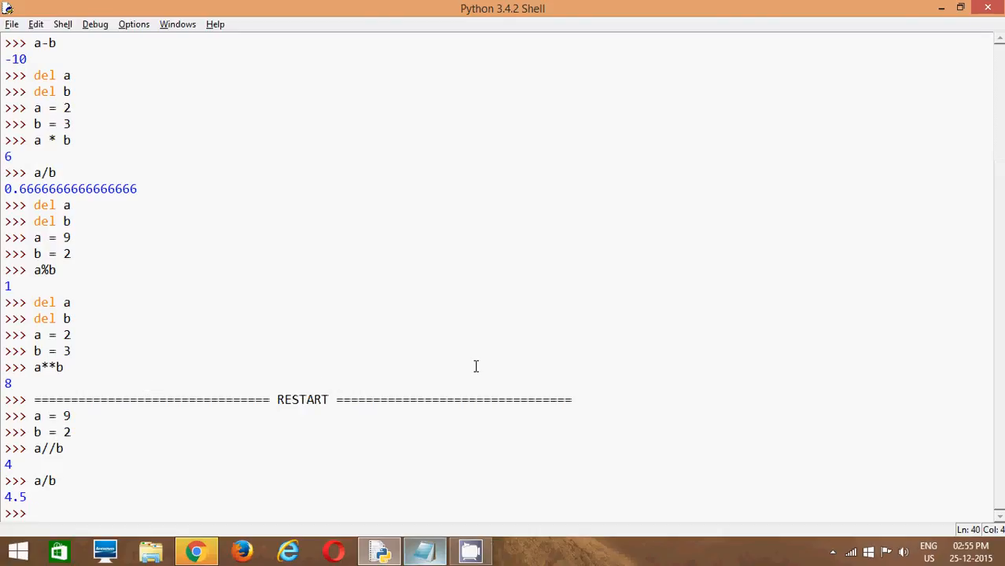
mouse_move(811, 546)
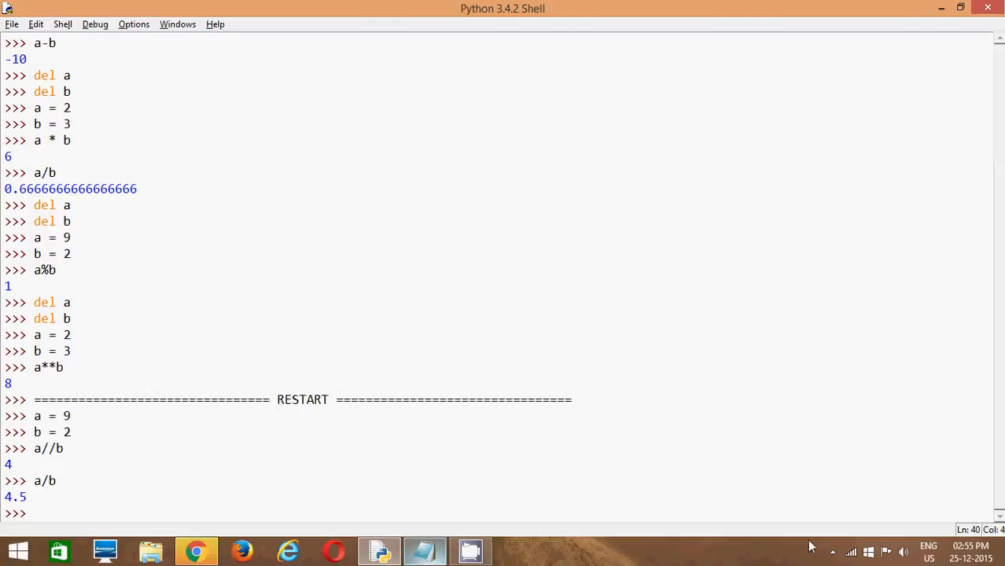
- Reveal the hidden background app icons in the Windows taskbar tray
left_click(832, 552)
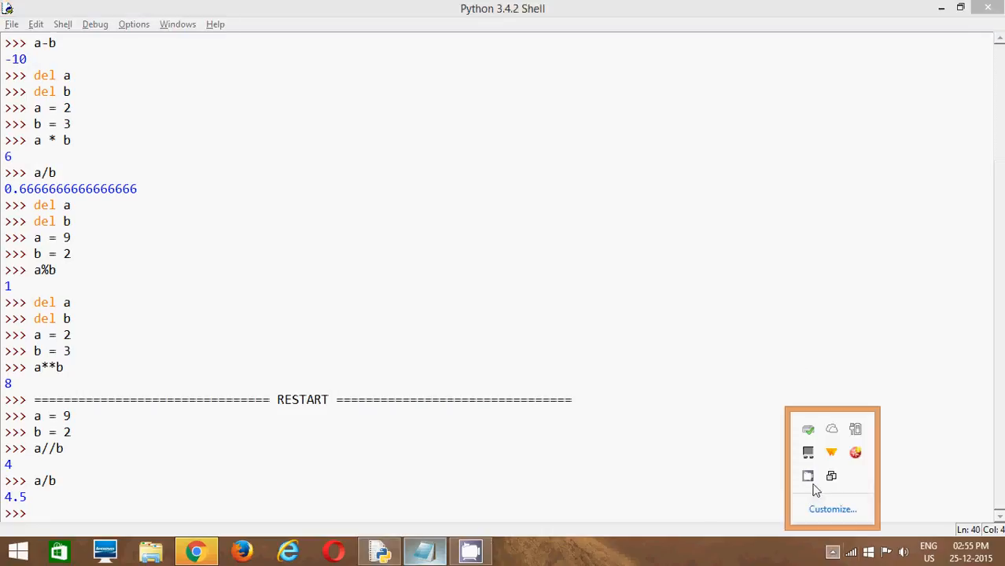